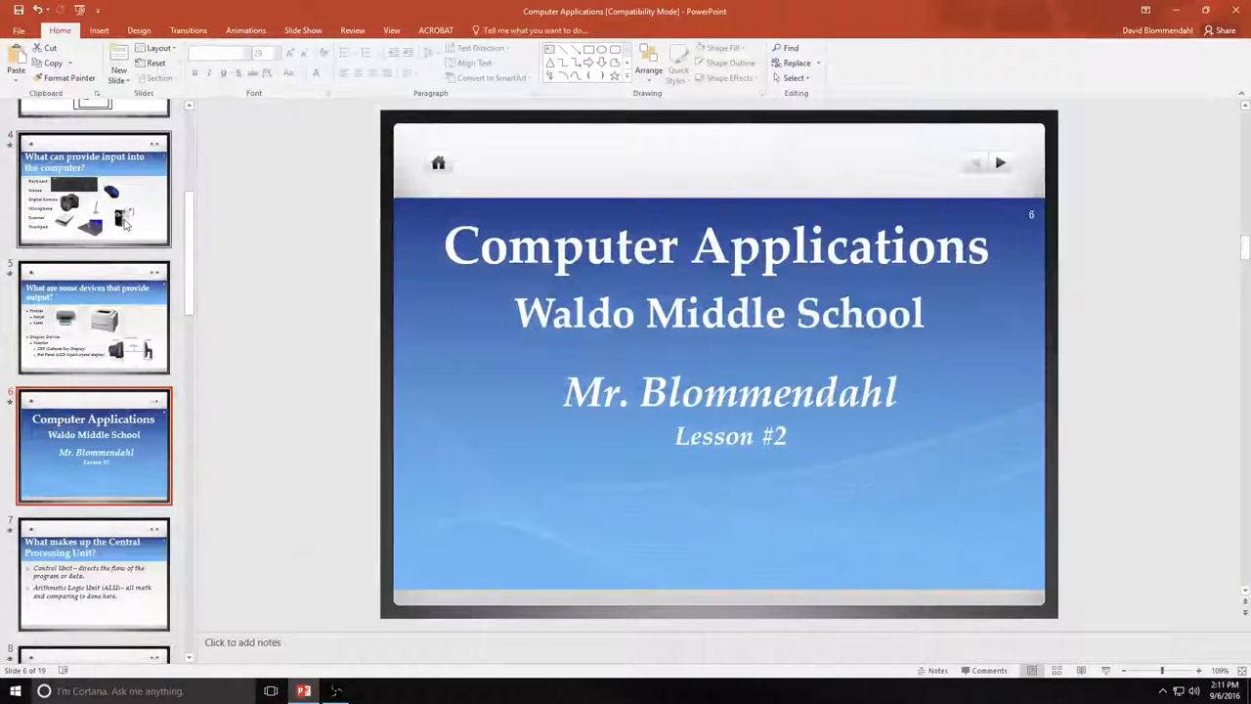
# Start the slide show from the current Lesson #2 title slide via the Slide Show tab.
pyautogui.click(301, 30)
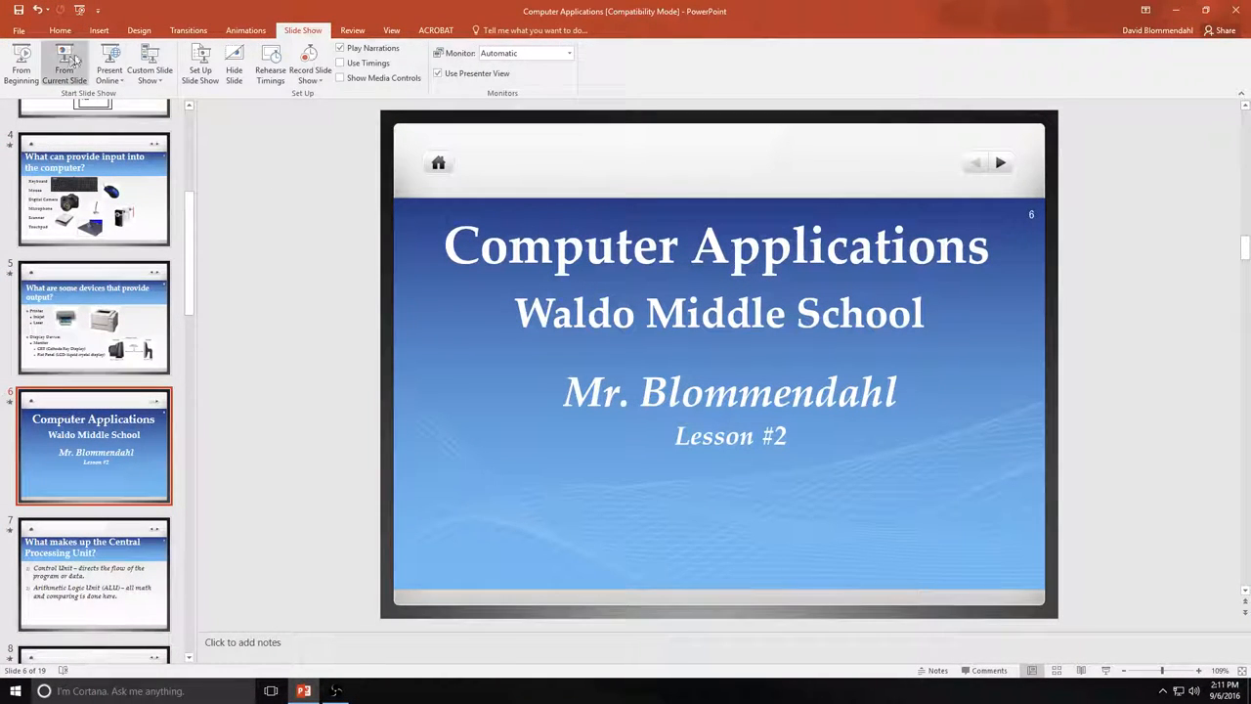
pyautogui.click(62, 62)
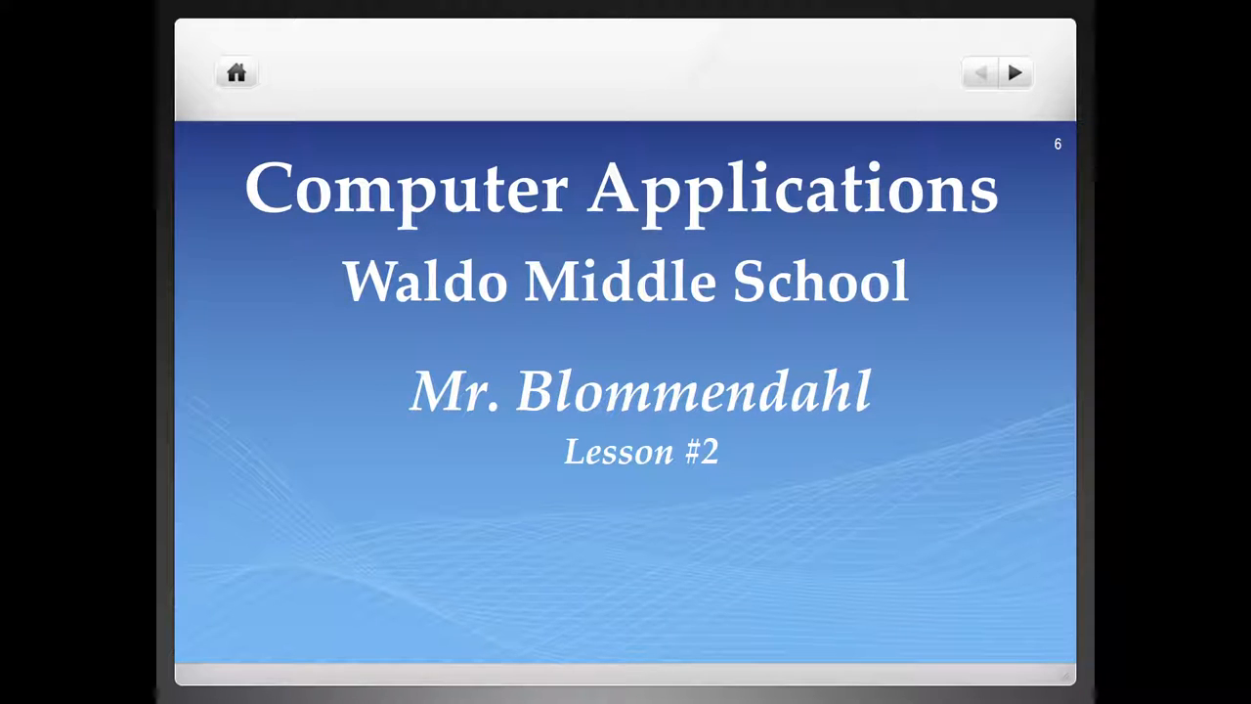
# Advance to slide 7 on the CPU's Control Unit and Arithmetic Logic Unit.
pyautogui.click(1017, 70)
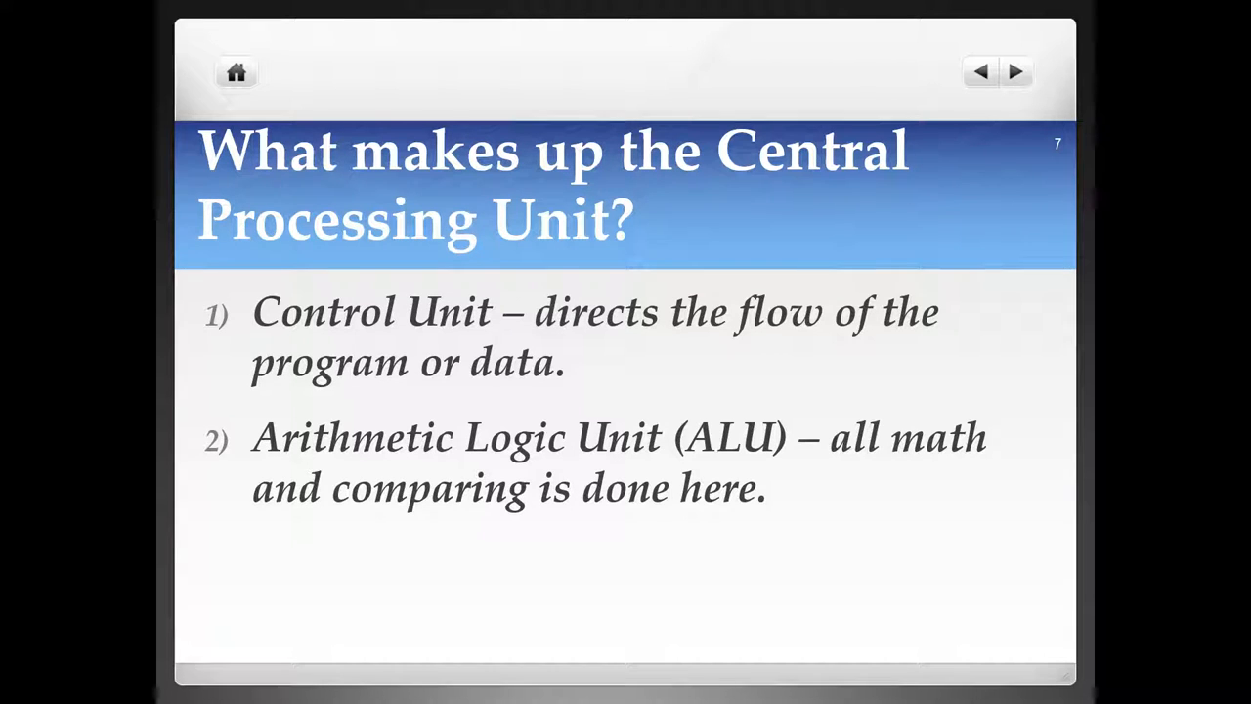
# Advance to slide 8 on what makes up a computer's memory and RAM.
pyautogui.click(1016, 73)
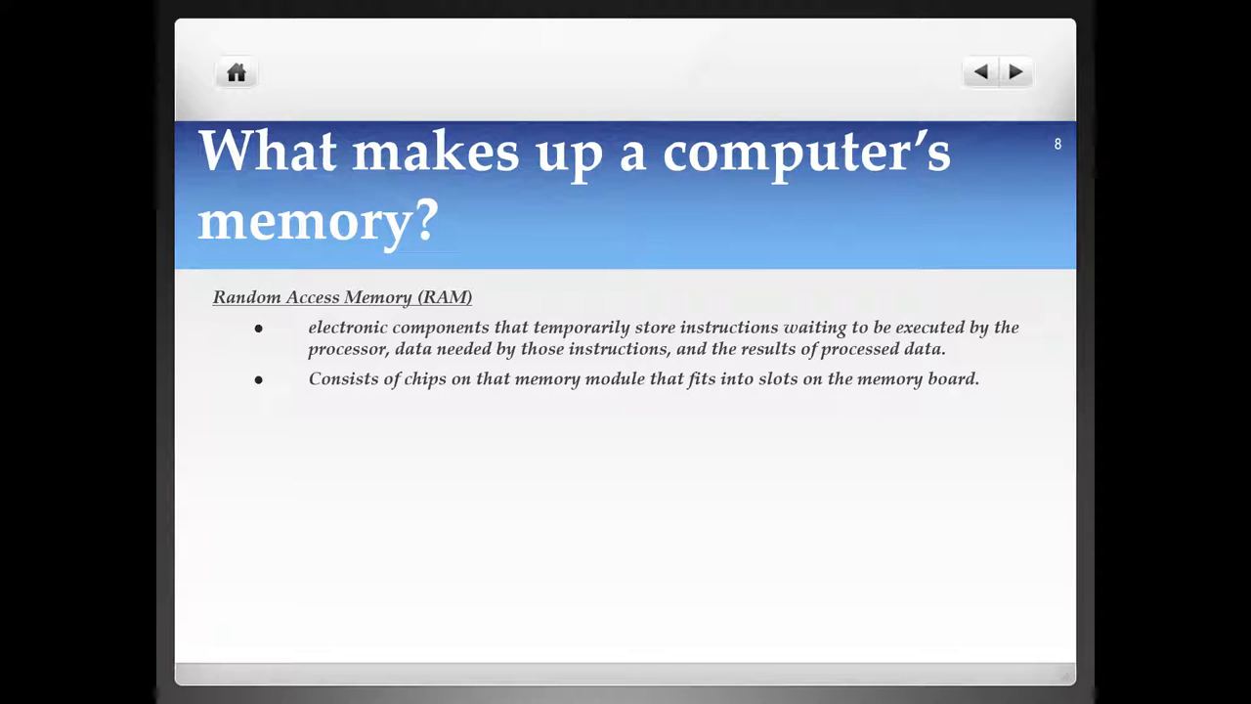
# Reveal how memory is measured, return after overshooting, then move on to slide 9 on storage with Disks.
pyautogui.click(1015, 70)
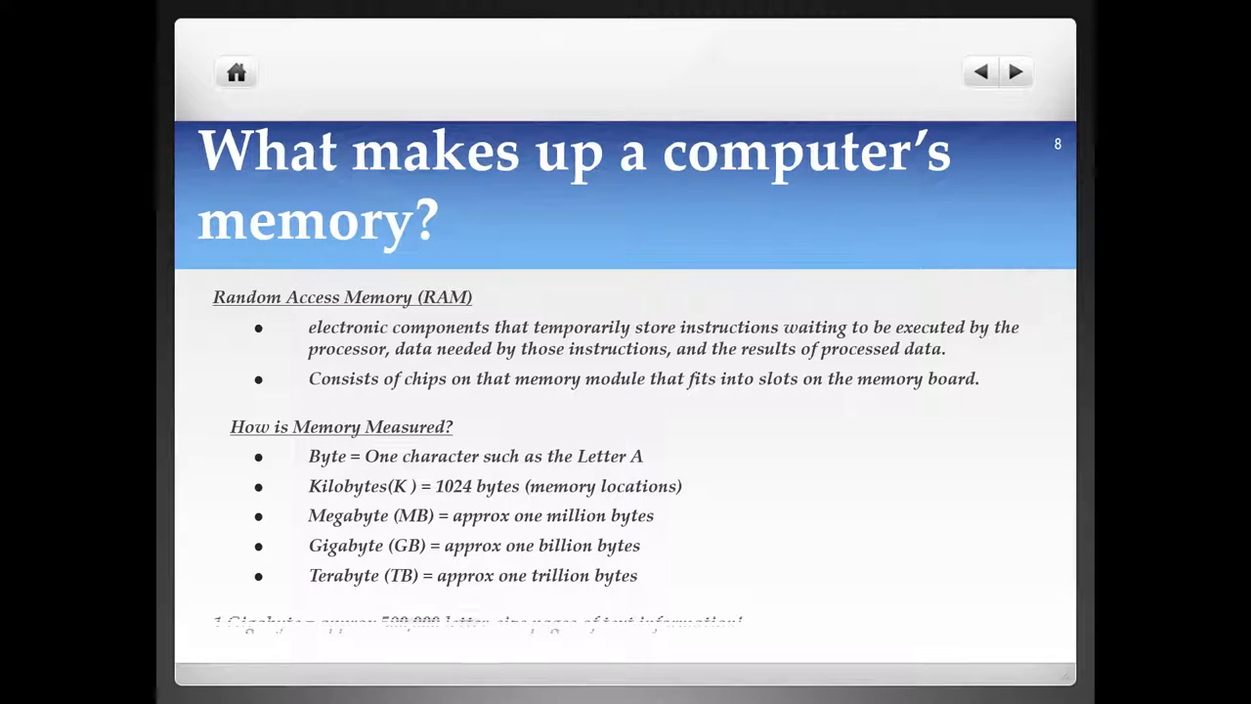
pyautogui.click(1015, 71)
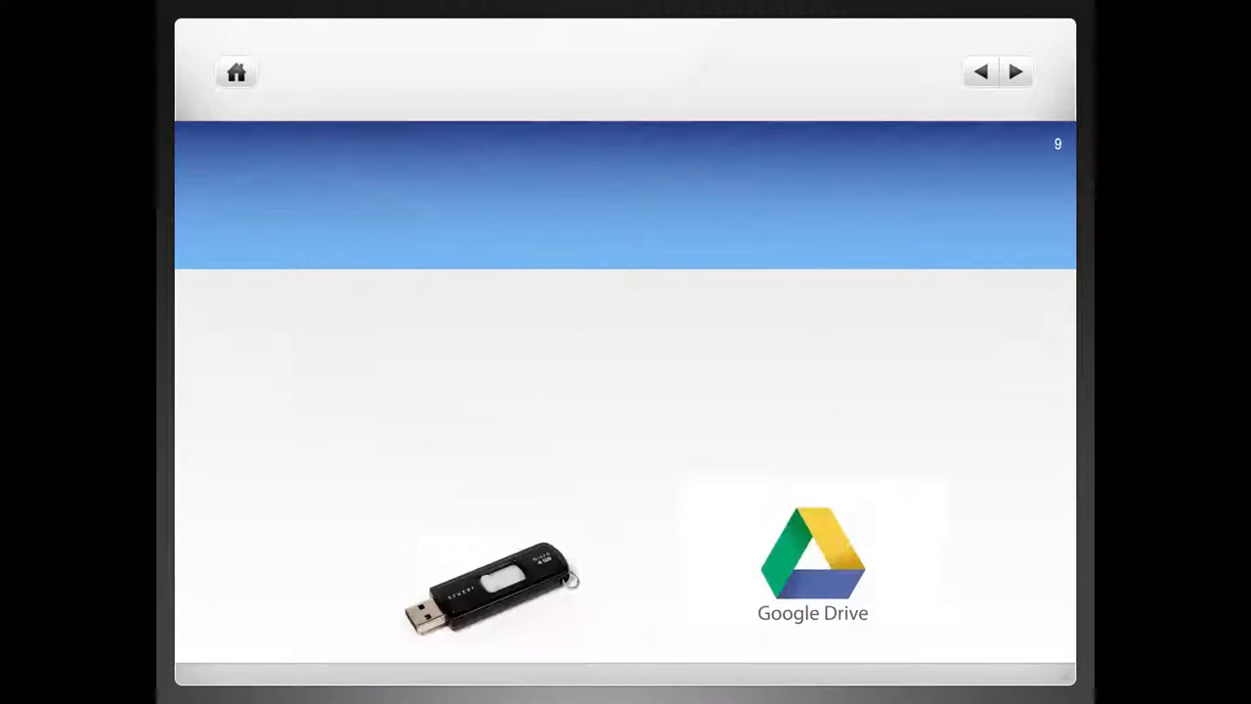
pyautogui.click(981, 70)
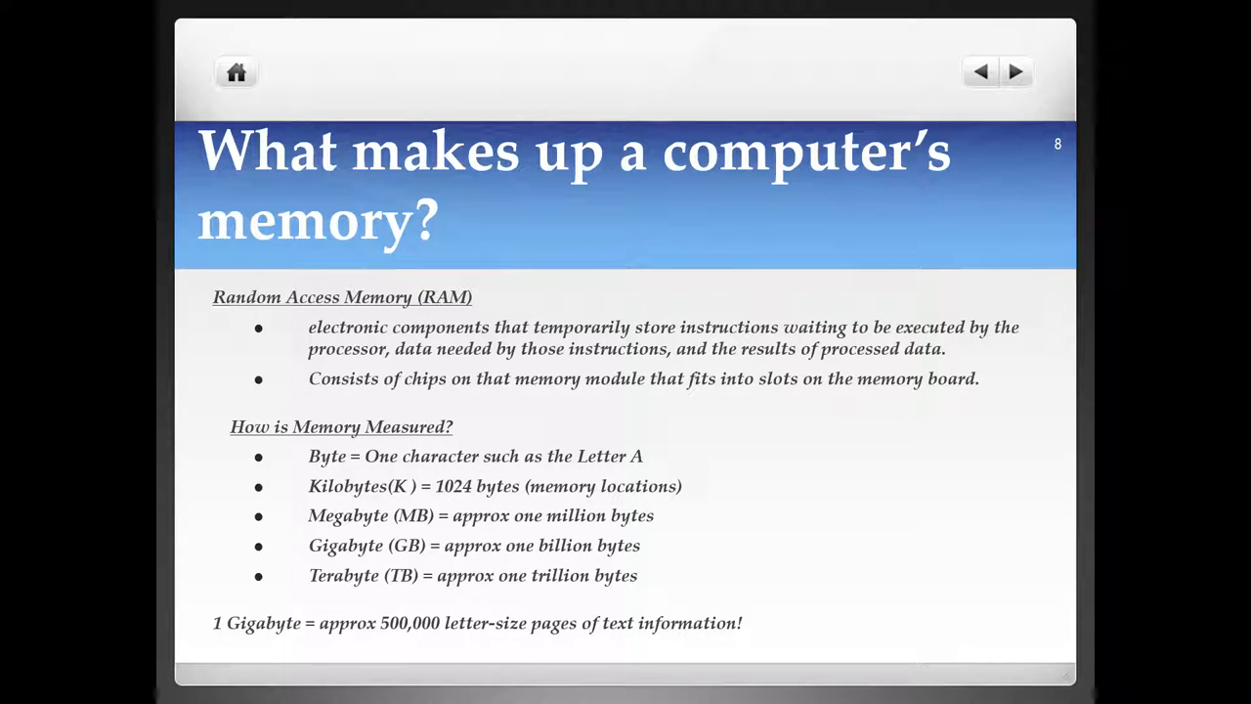
pyautogui.click(1014, 72)
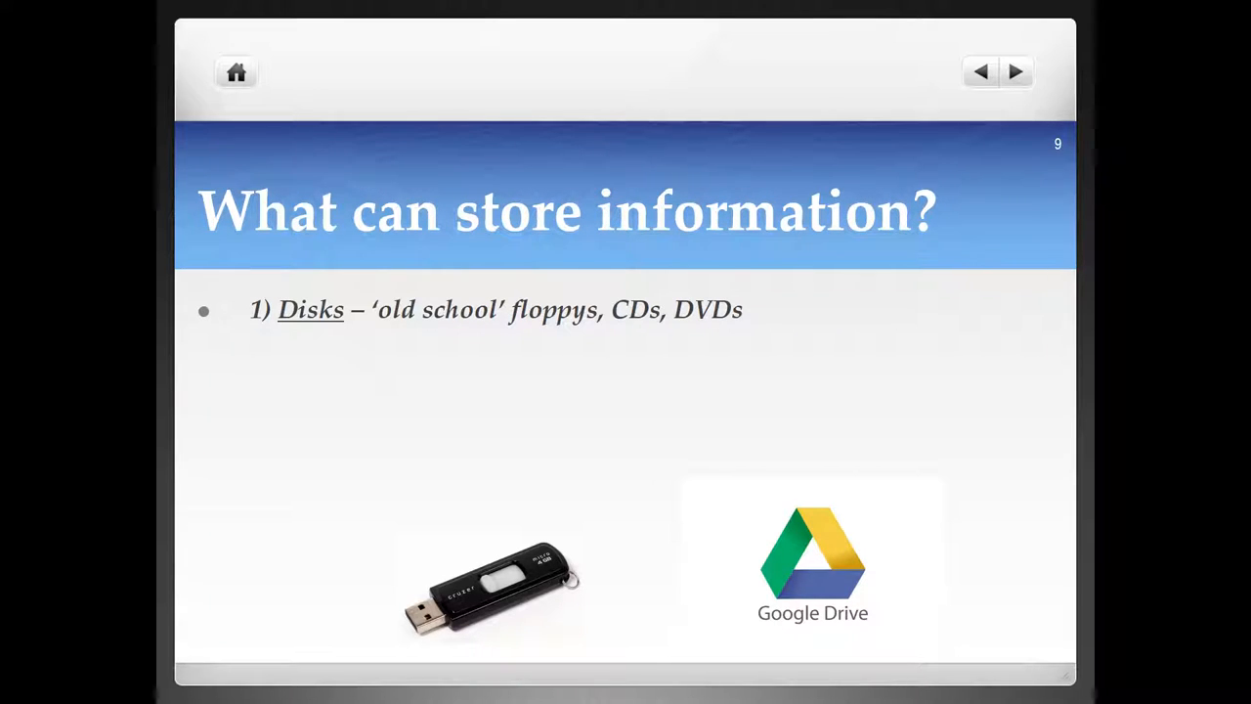
# Reveal the next storage points on slide 9: flash drives and the cloud (Dropbox, Google Drive).
pyautogui.click(1015, 70)
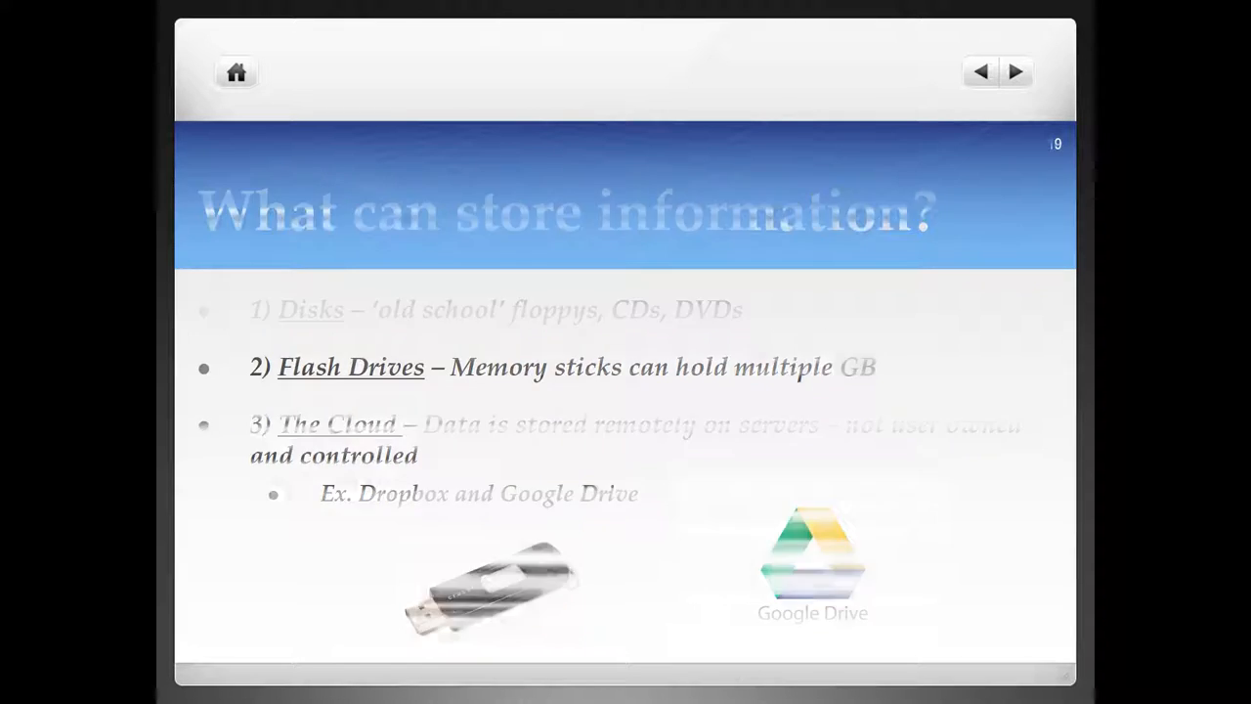
# Advance to slide 10 on how computers communicate and reveal the transmission devices points.
pyautogui.click(1015, 71)
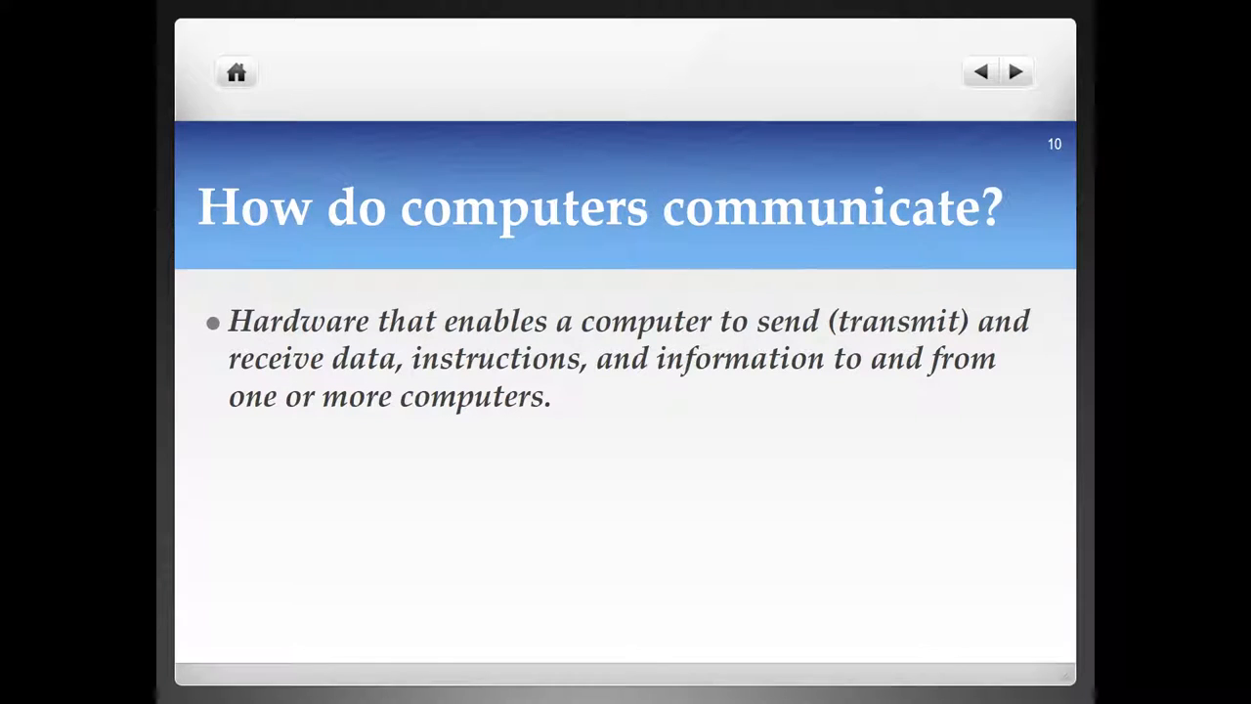
pyautogui.click(1017, 70)
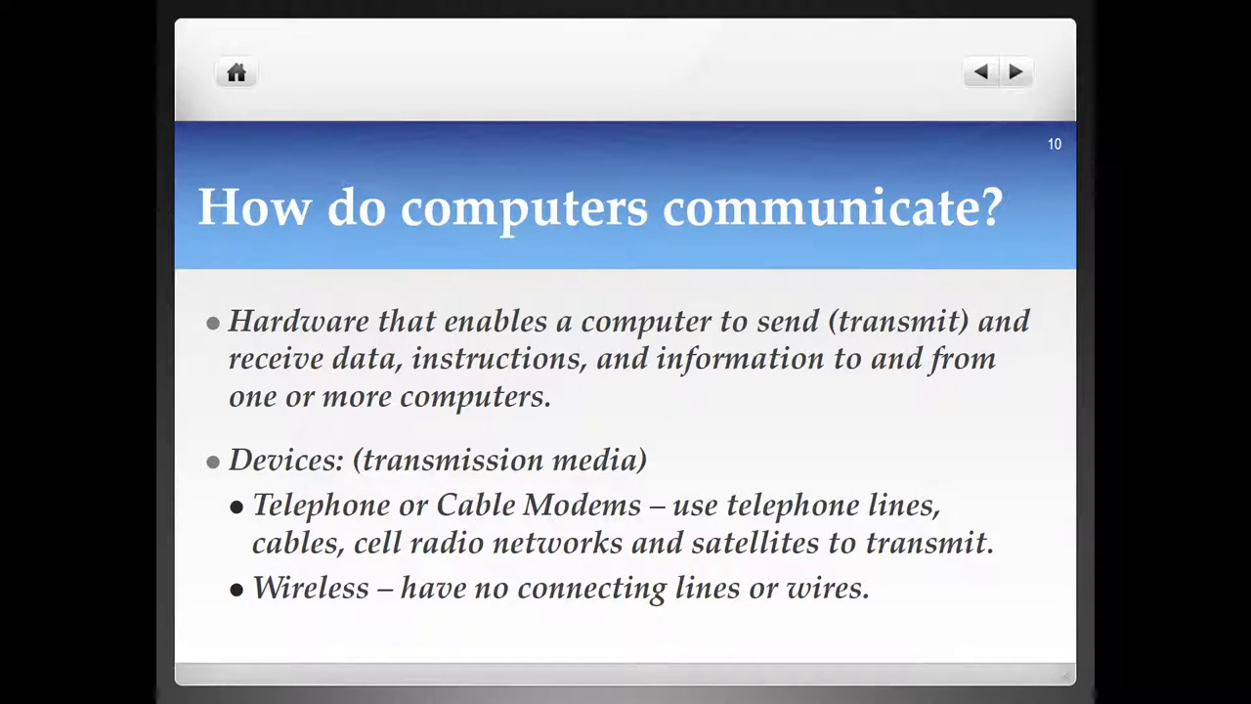